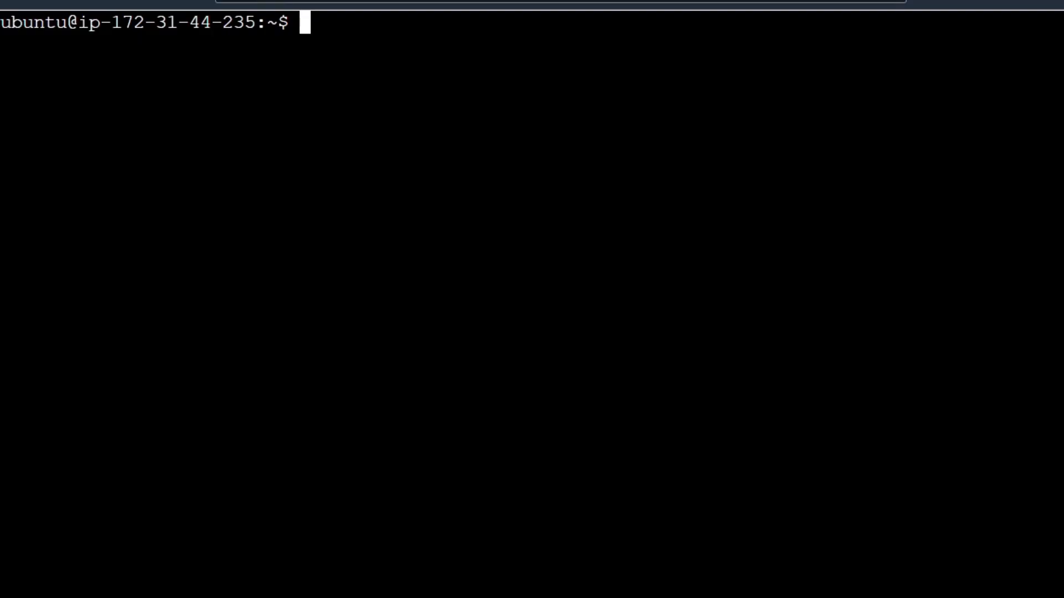
Show file abi with cat, then run wc abi to get 9 lines, 14 words, 69 bytes
text(cat)
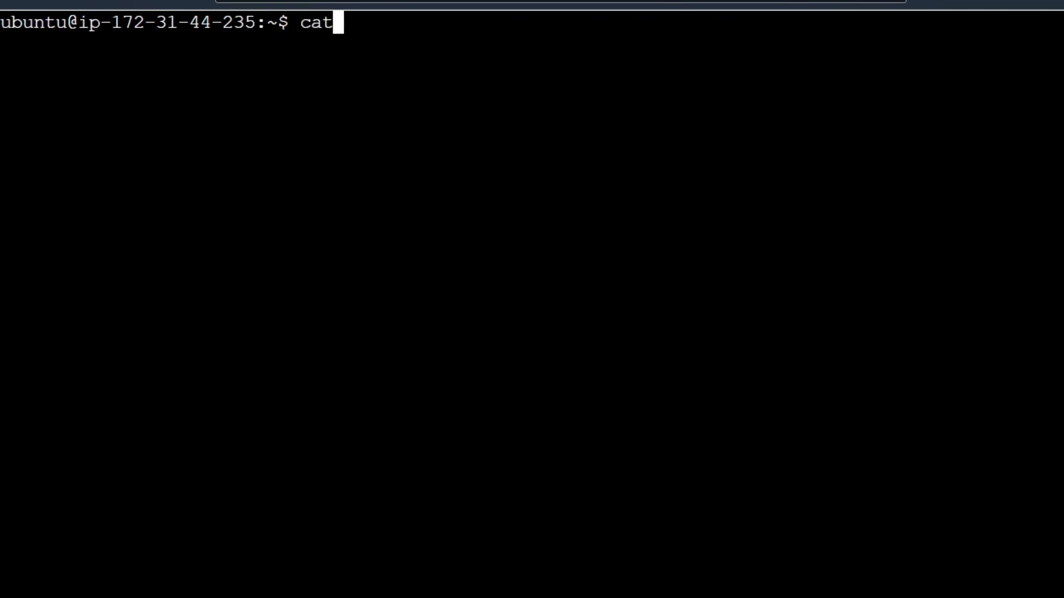
text(abi)
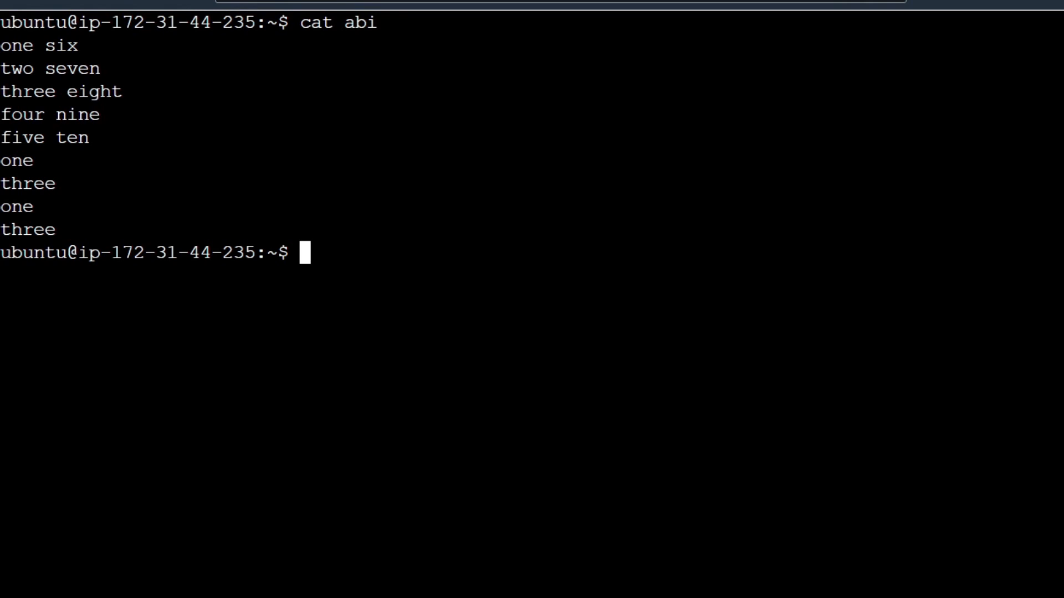
text(wc abi)
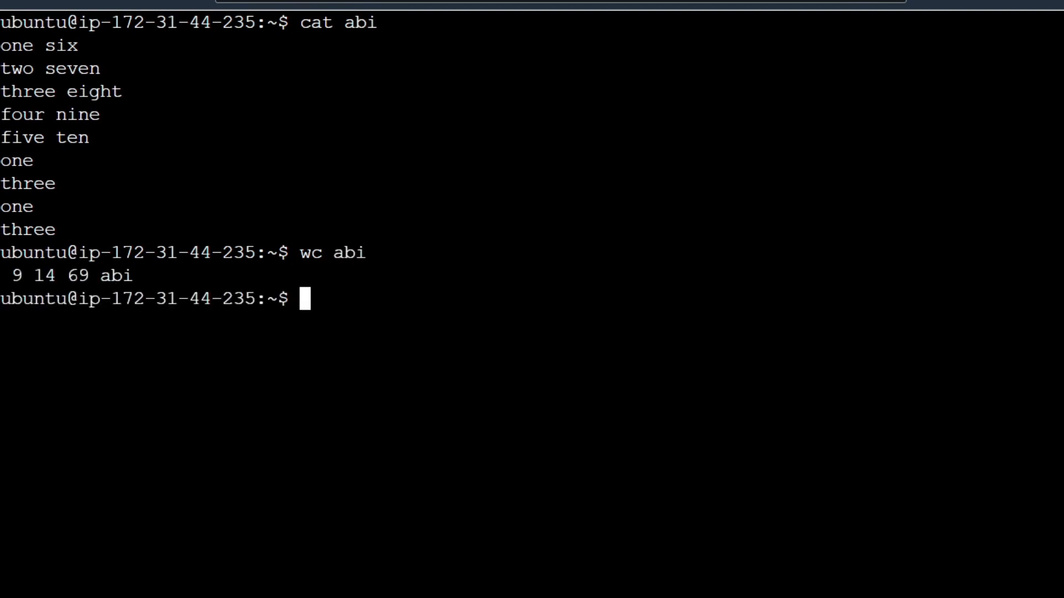
mouse_move(60, 276)
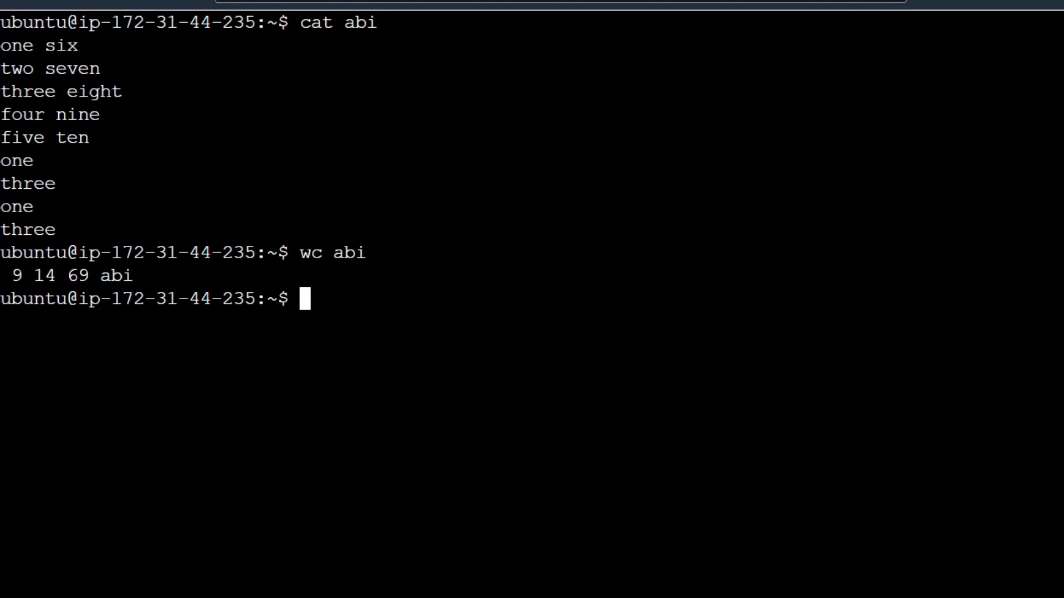
Confirm abi is 69 bytes with ls -l, then count its 9 lines with wc -l
text(ls -l abi)
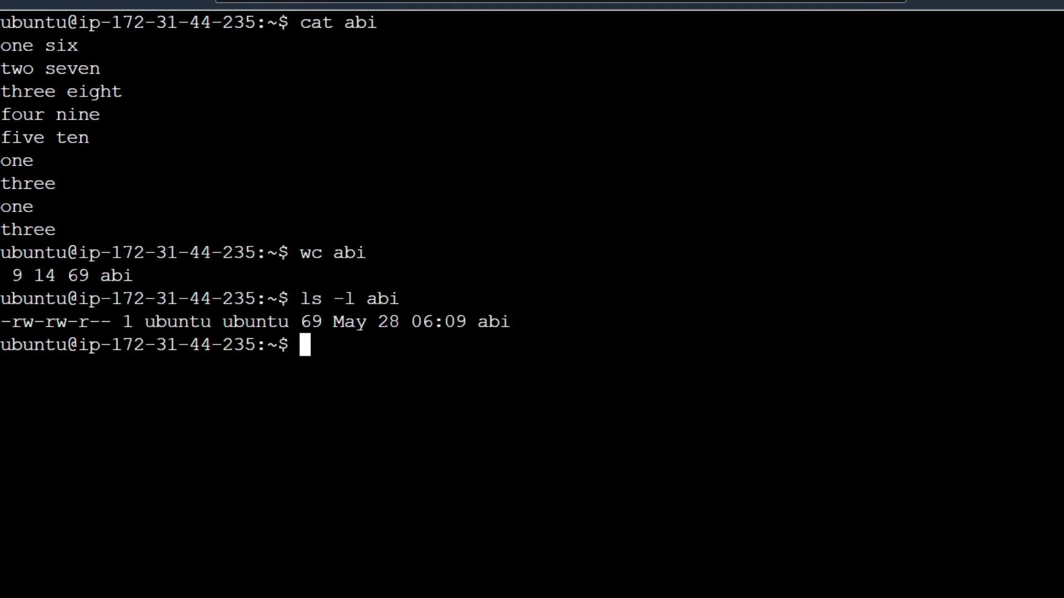
double_click(314, 321)
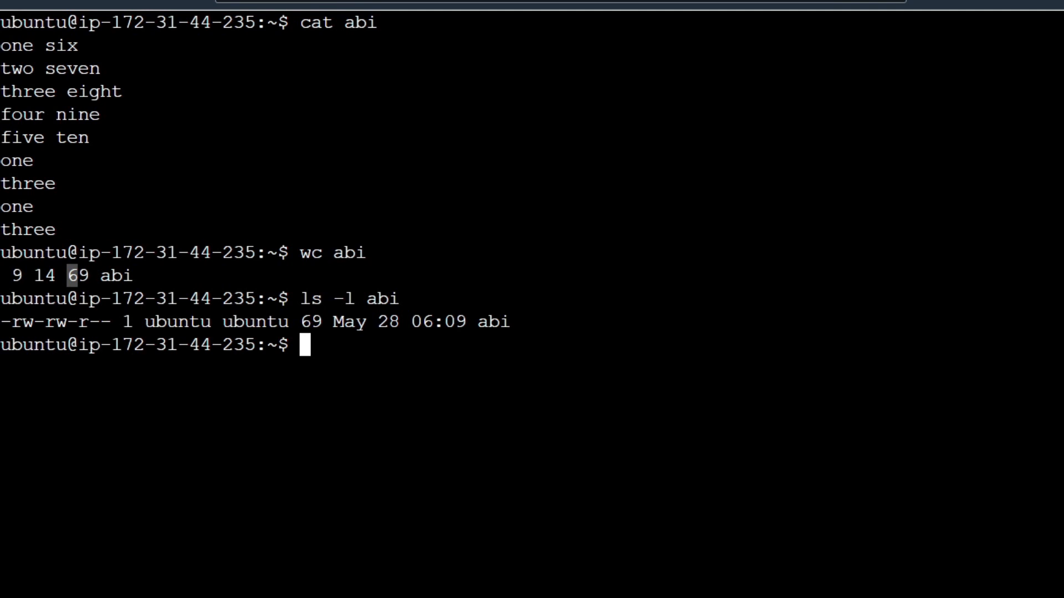
mouse_move(357, 351)
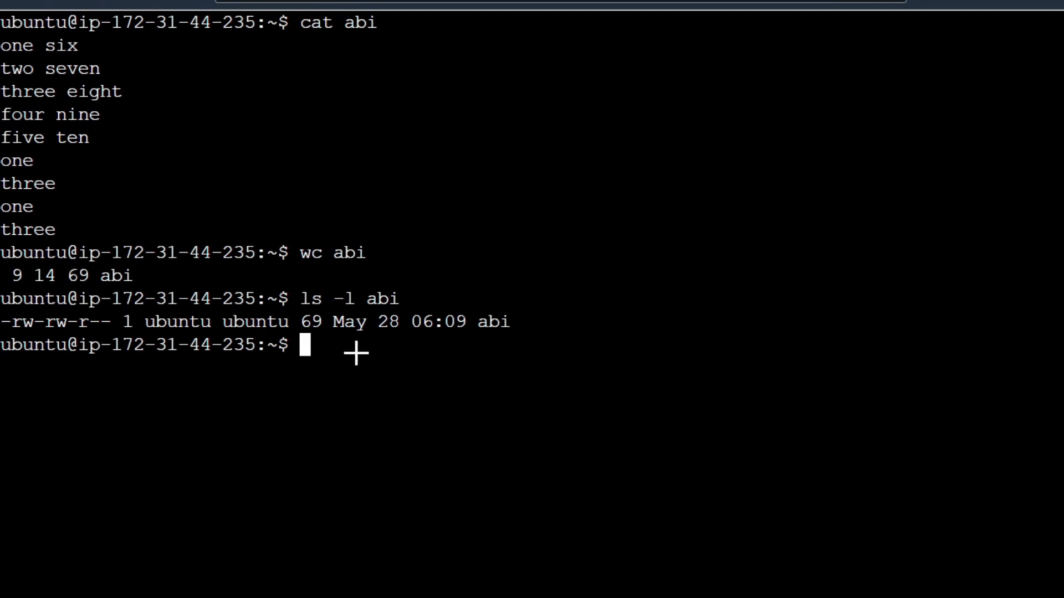
mouse_move(356, 353)
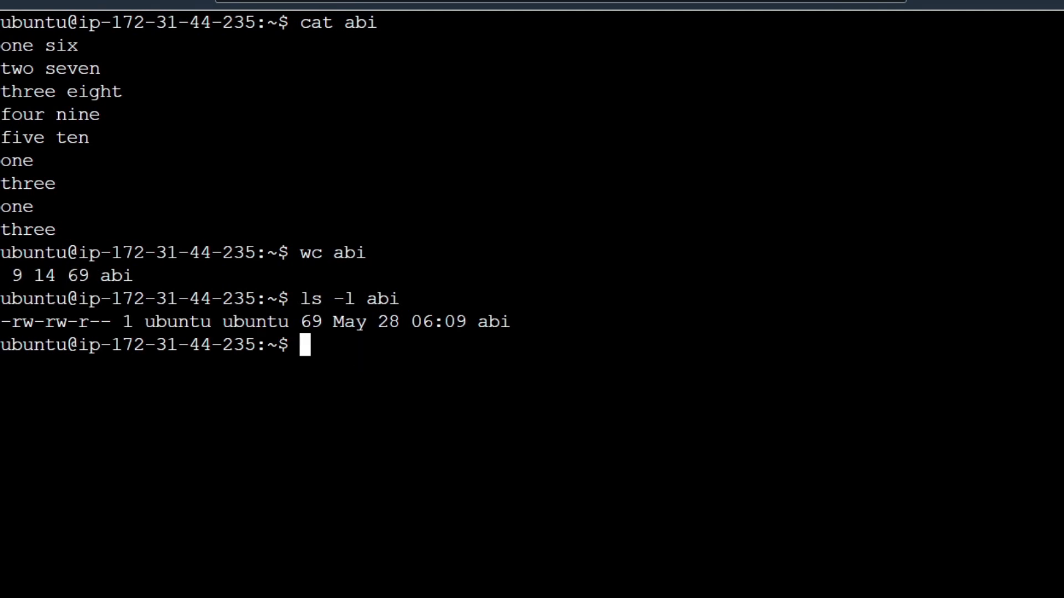
text(wc -l abi)
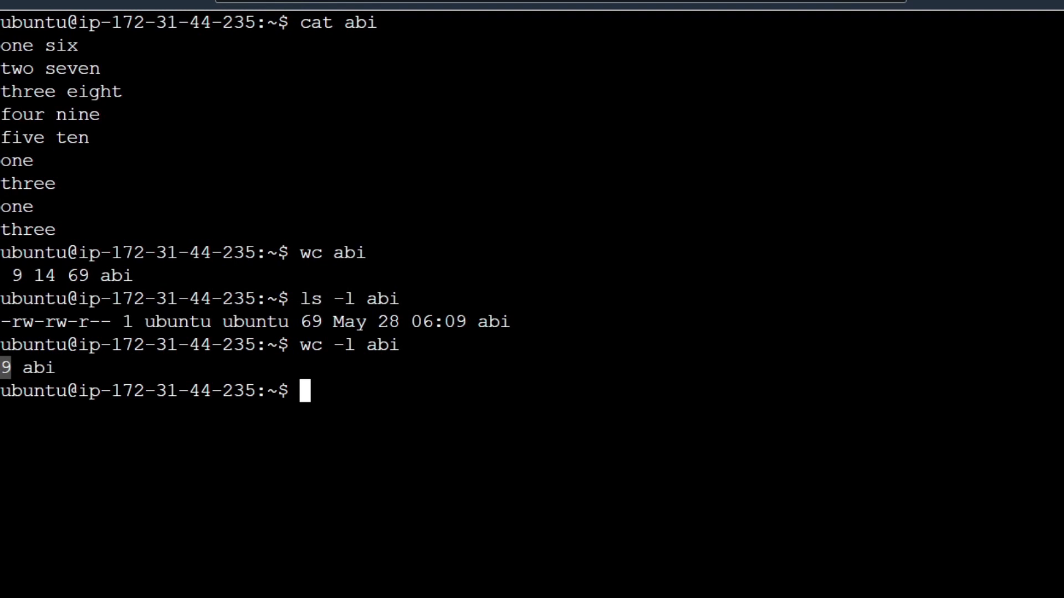
Count abi's 14 words with wc -w, then try wc -b, which fails as an invalid option
text(wc -l abi)
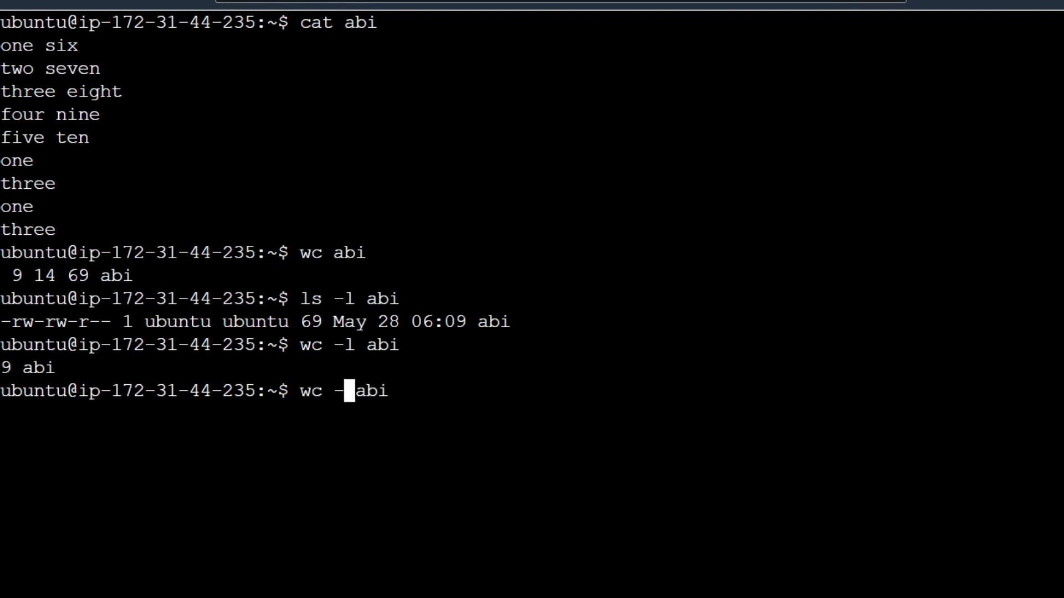
text(w)
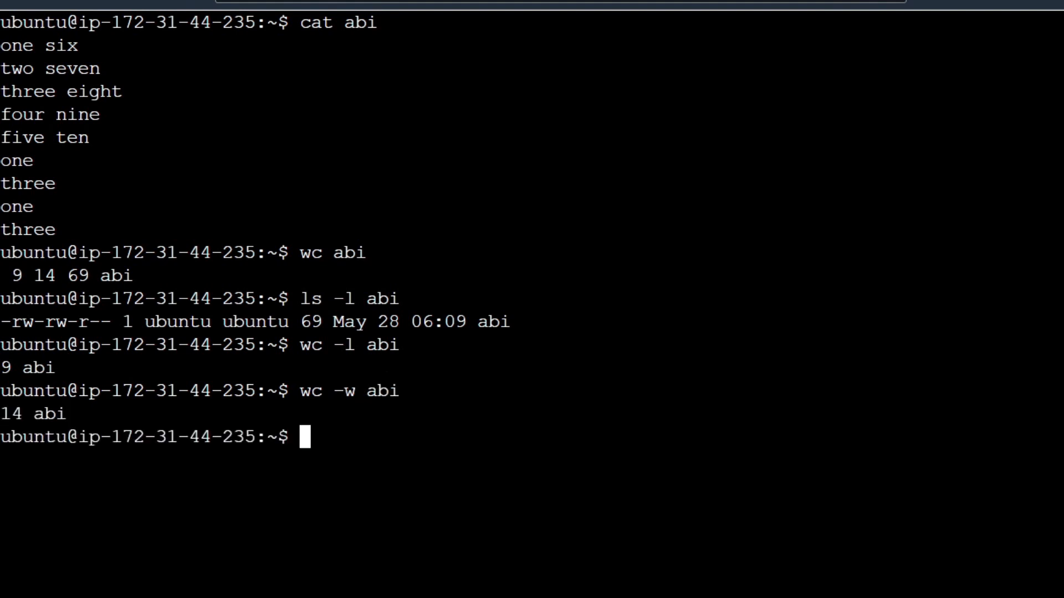
double_click(11, 410)
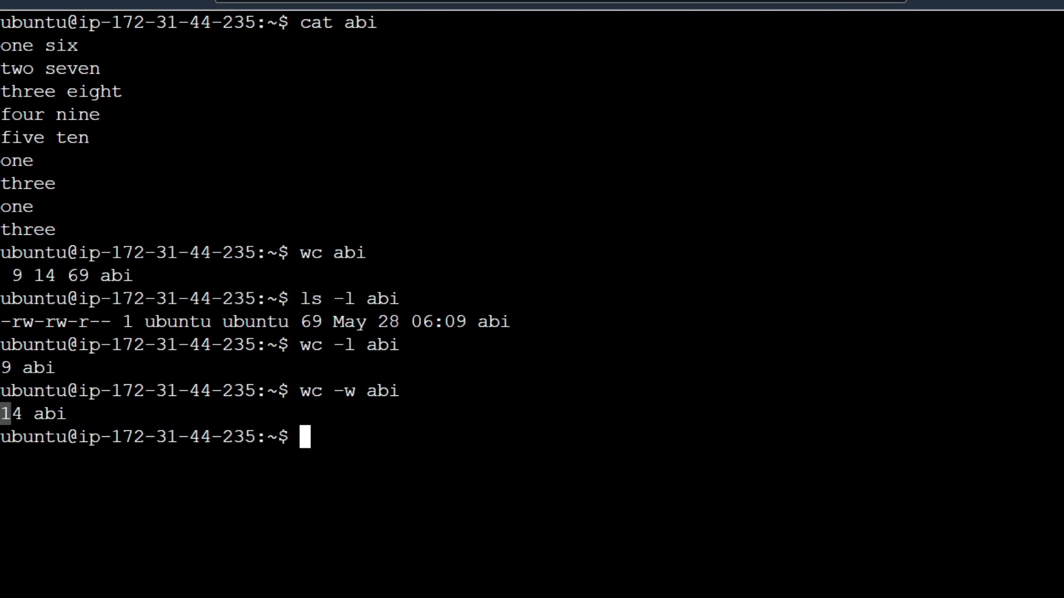
text(wc -w abi)
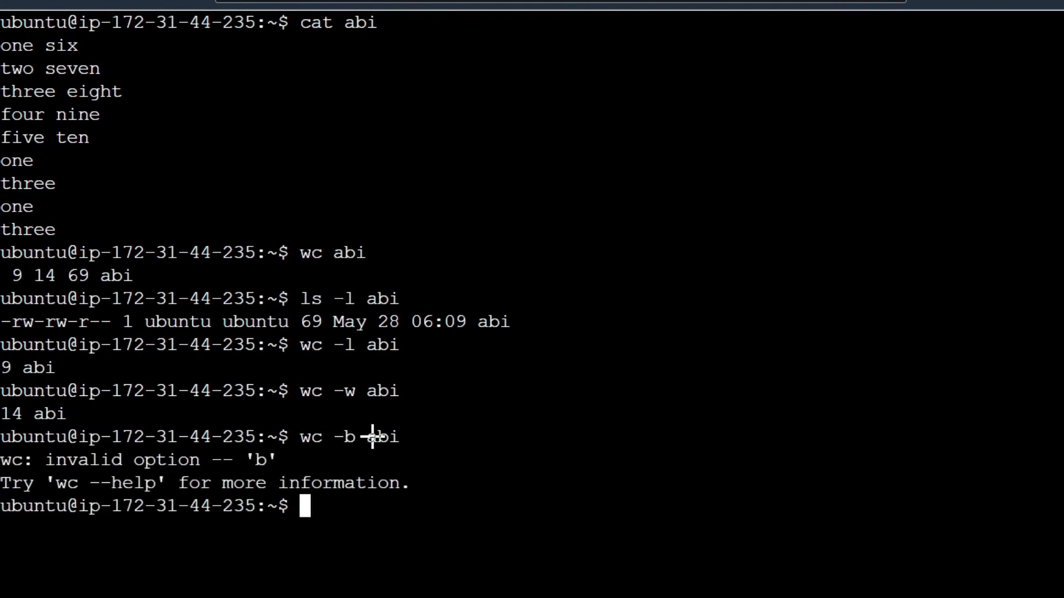
mouse_move(370, 438)
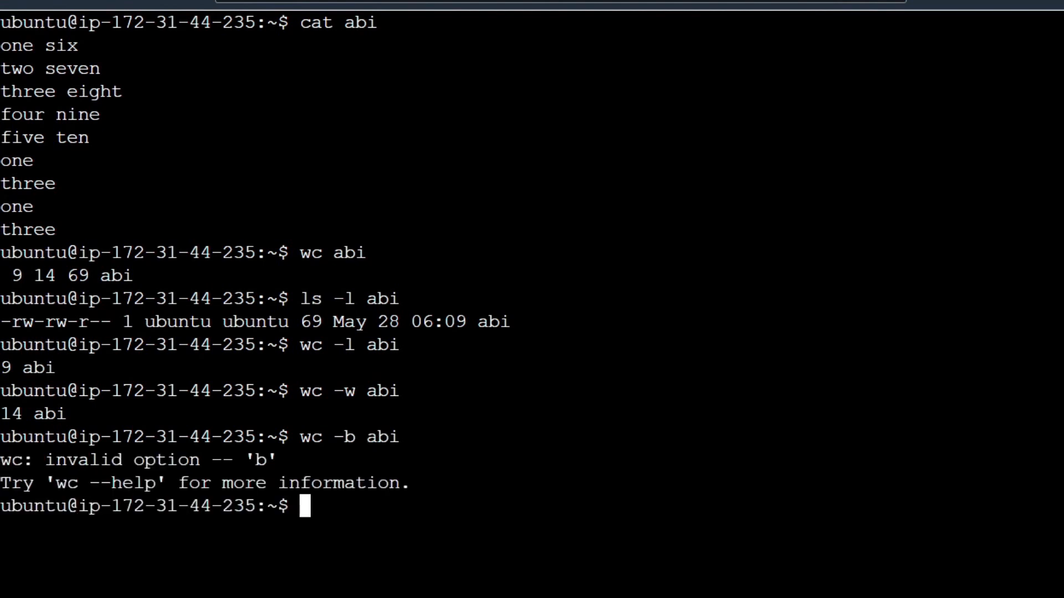
Begin the man command to look up wc's options
text(ma)
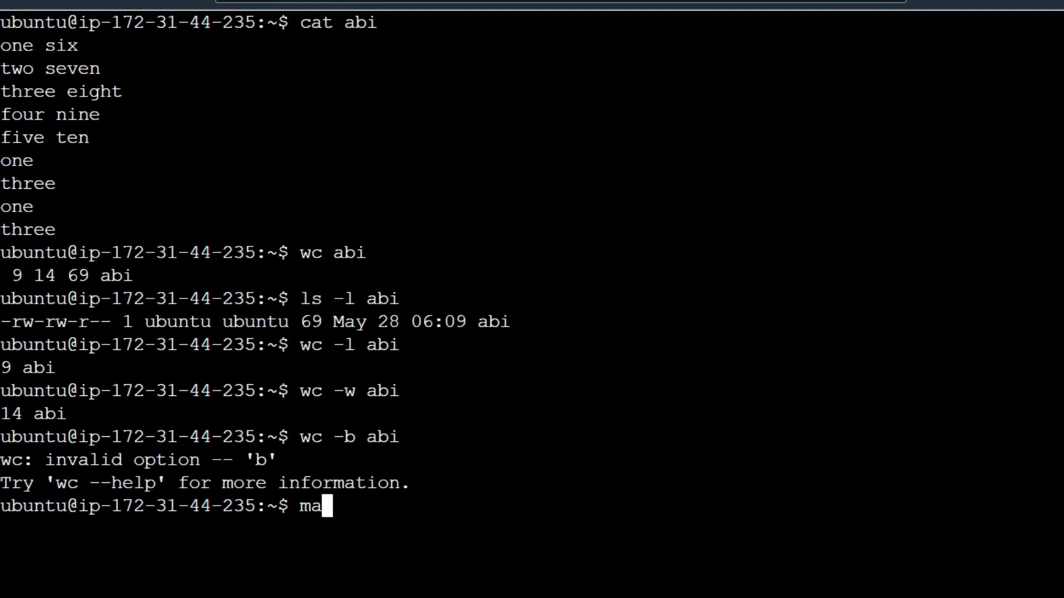
text(n)
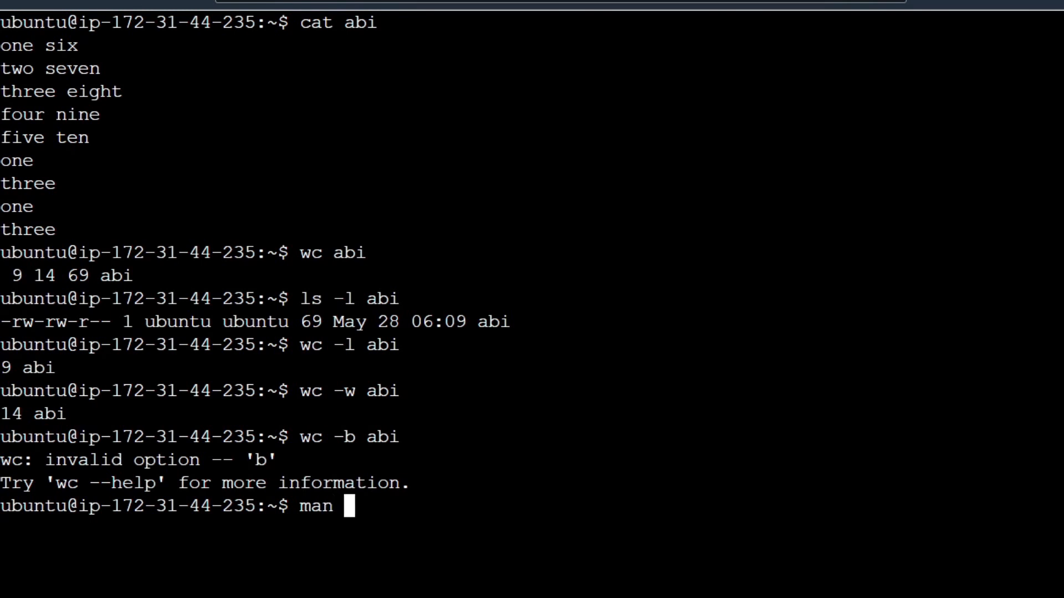
Show the wc manual page and scroll to its option list (--bytes, --chars, --lines, --words)
text(wc)
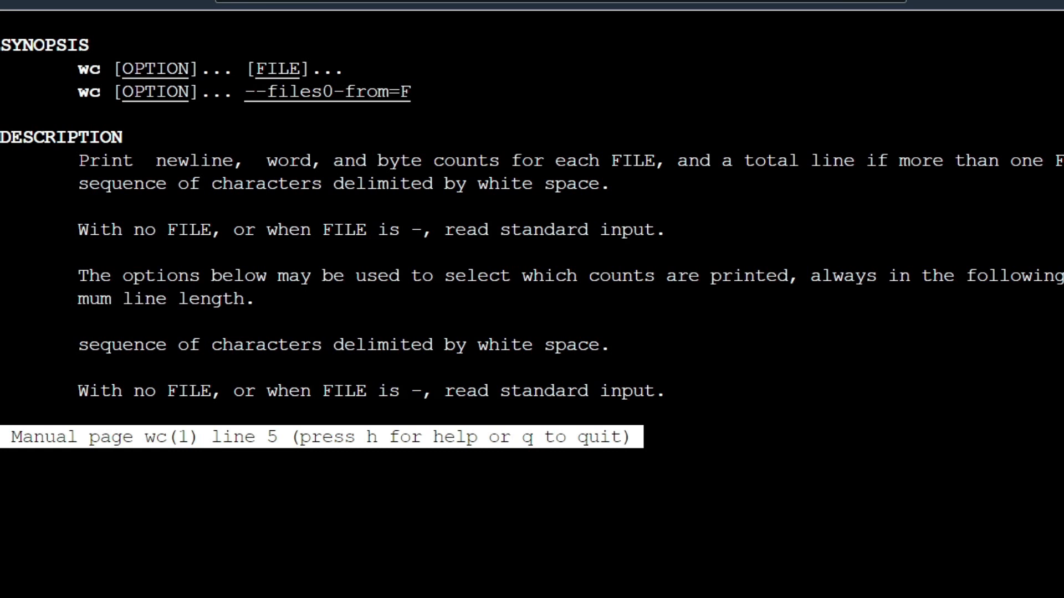
scroll(down, 3)
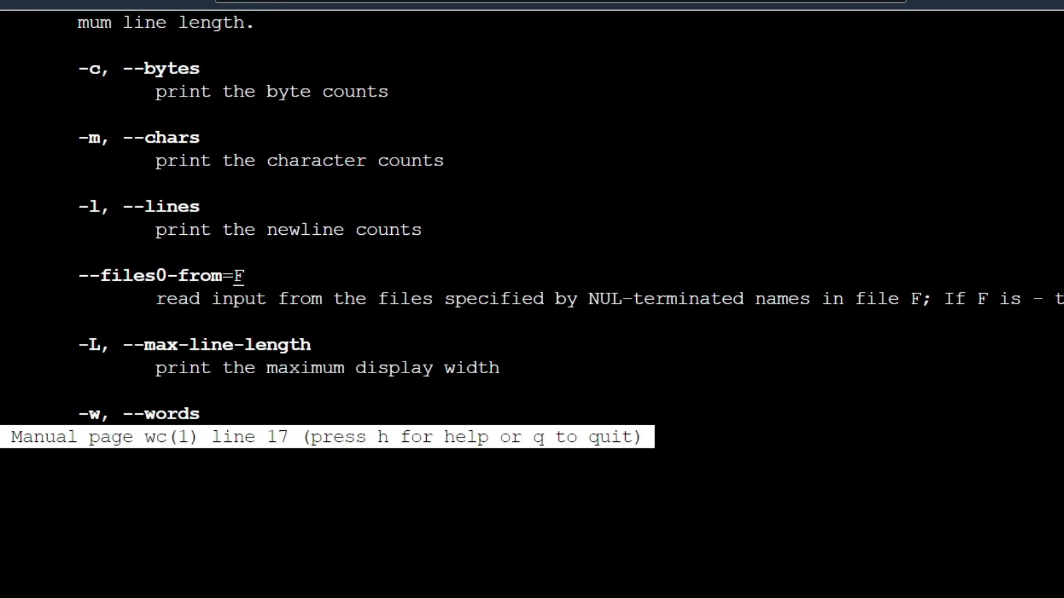
Quit the manual and run wc -c abi to report 69 bytes
key(q)
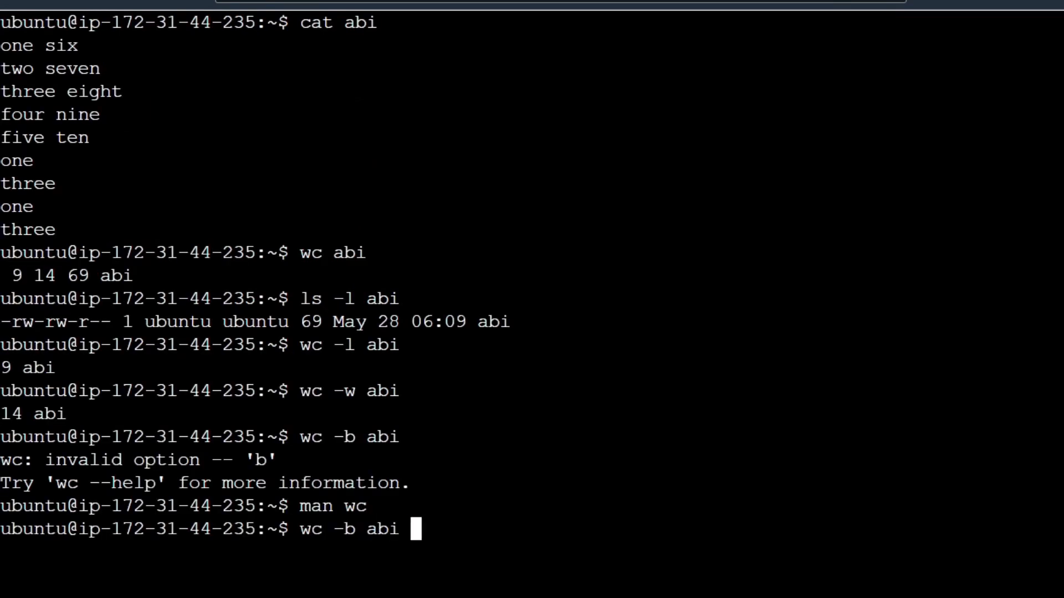
key(BackSpace)
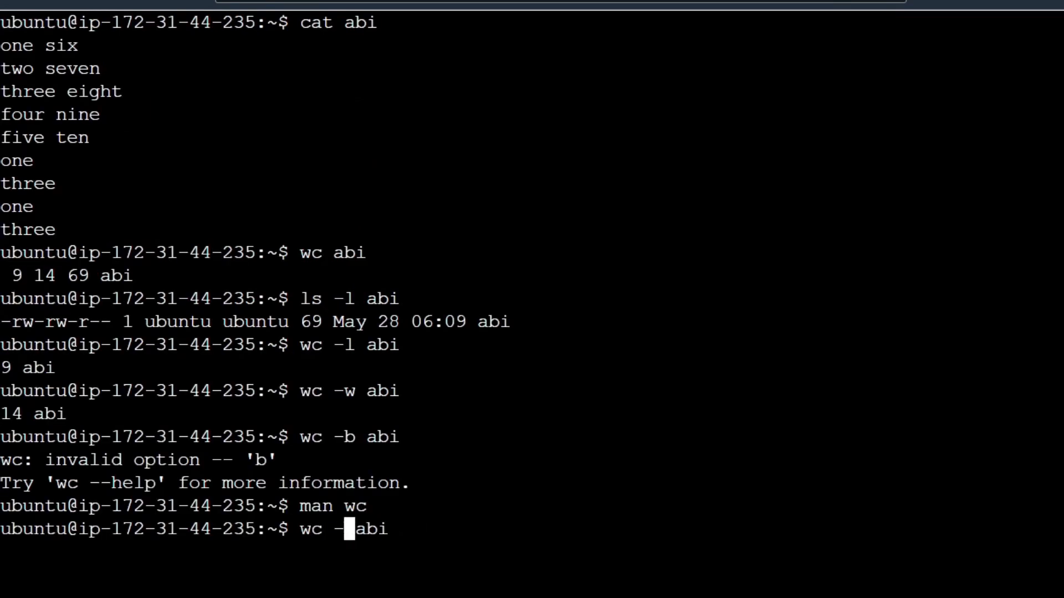
text(c)
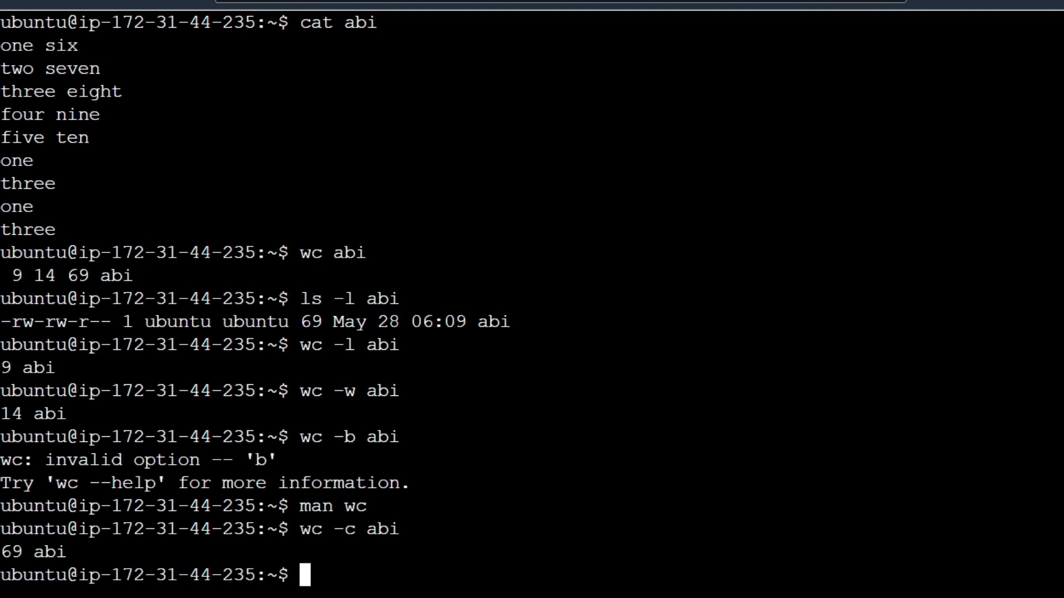
Compose the piped command ls -l | wc -l at the prompt
text(ls -l)
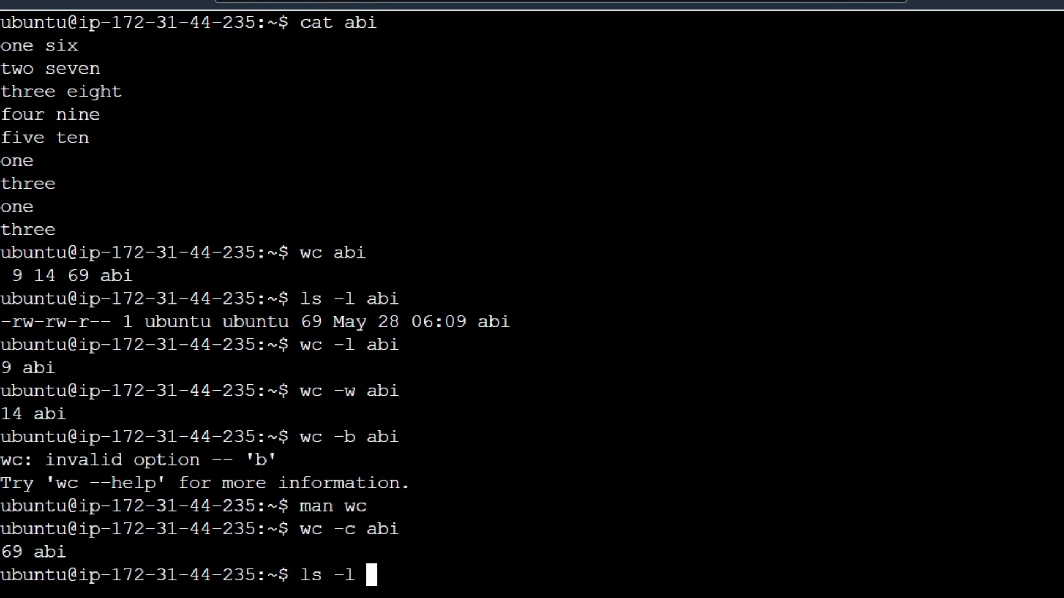
text(|)
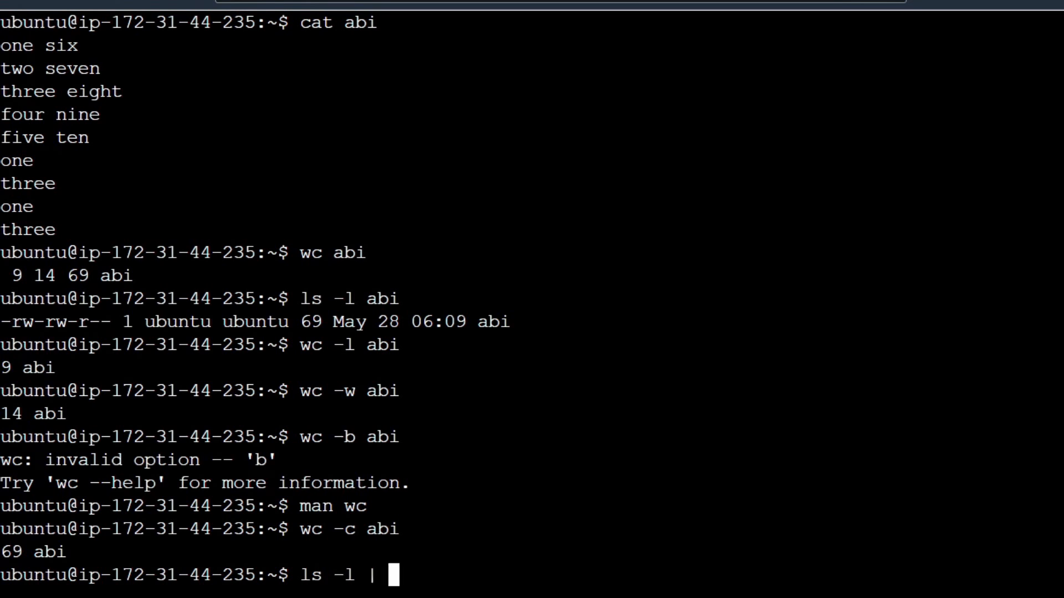
text(wc -l)
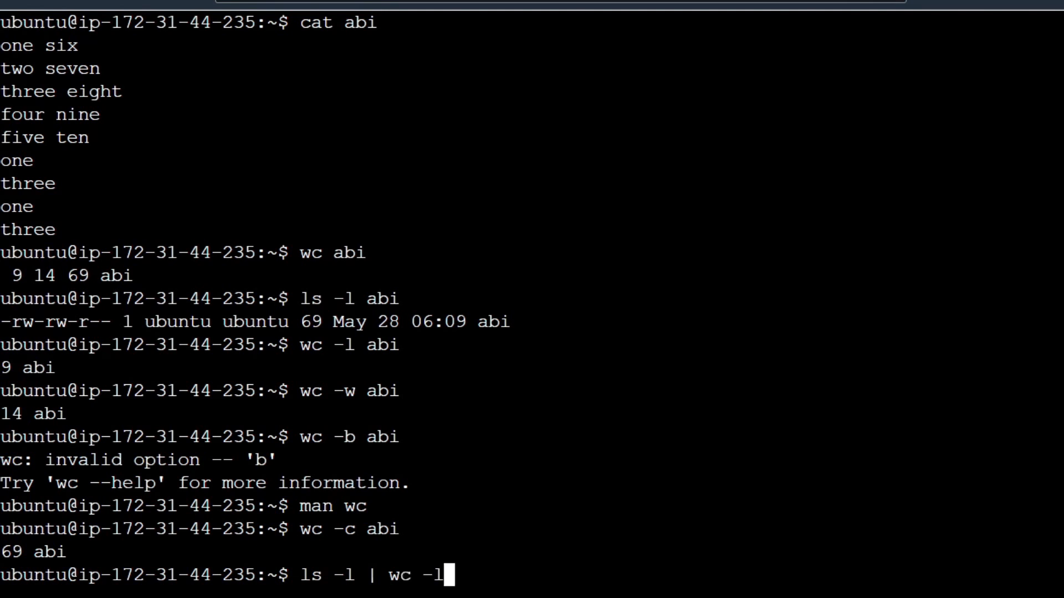